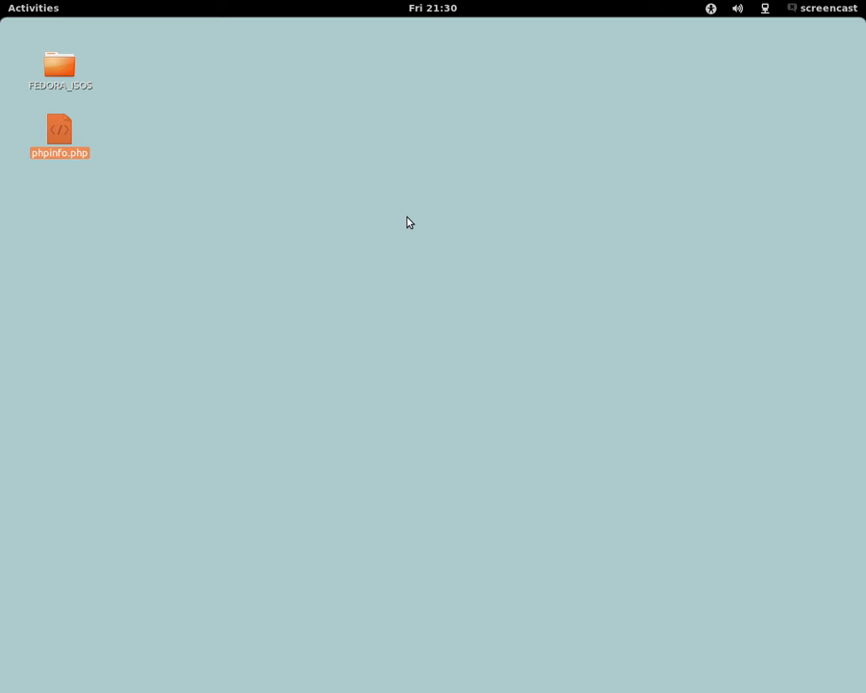
{"action": "mouse_move", "coordinate": [95, 109]}
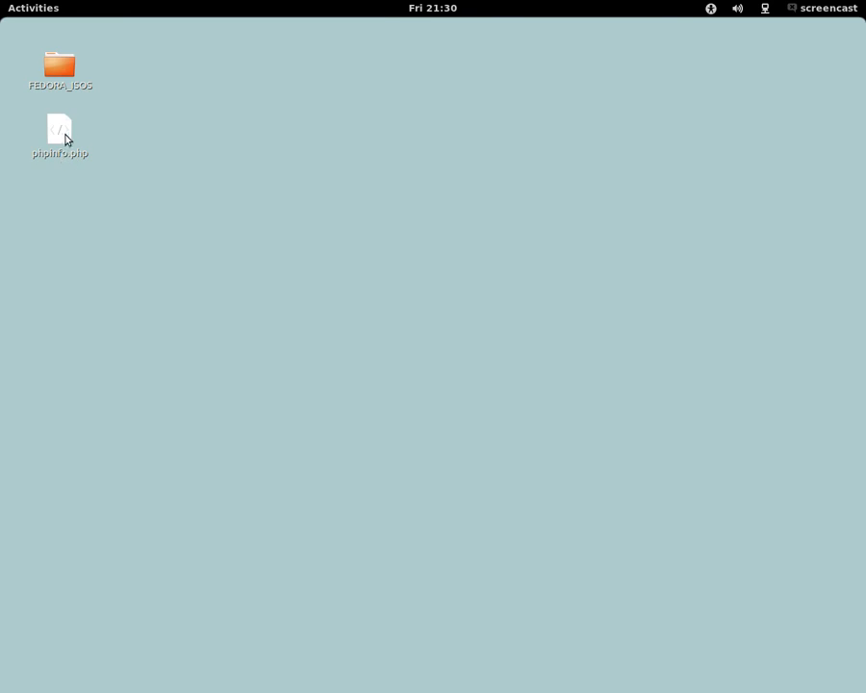
Step: Show the context menu for phpinfo.php on the desktop
{"action": "right_click", "coordinate": [59, 130]}
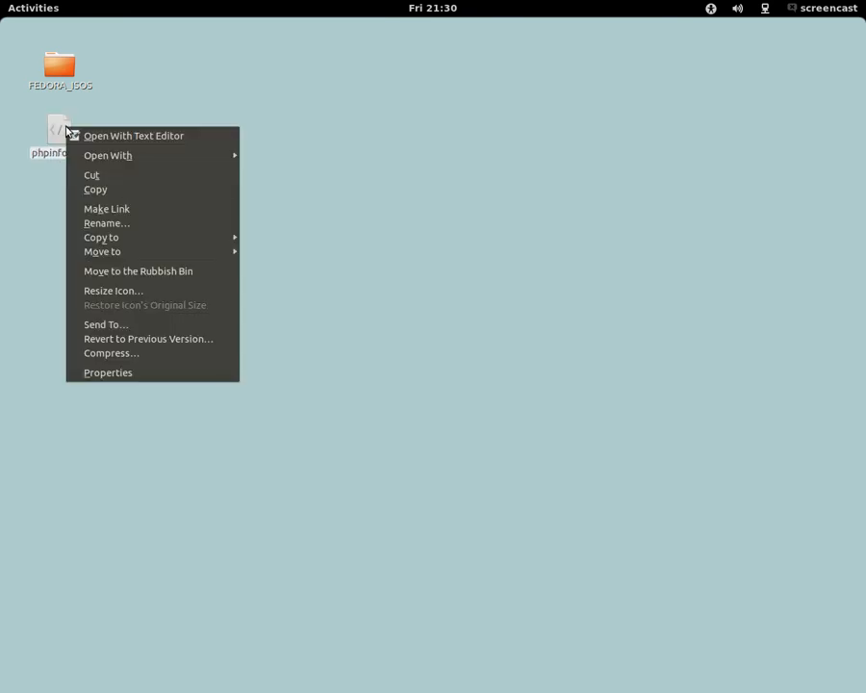
{"action": "mouse_move", "coordinate": [103, 140]}
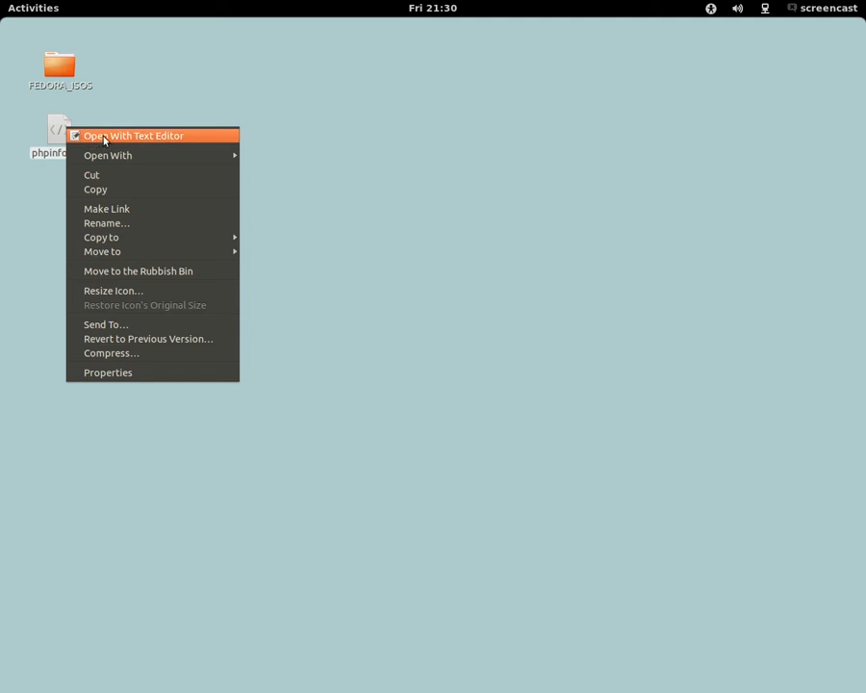
Step: View phpinfo.php in the text editor to confirm its phpinfo() call
{"action": "left_click", "coordinate": [132, 135]}
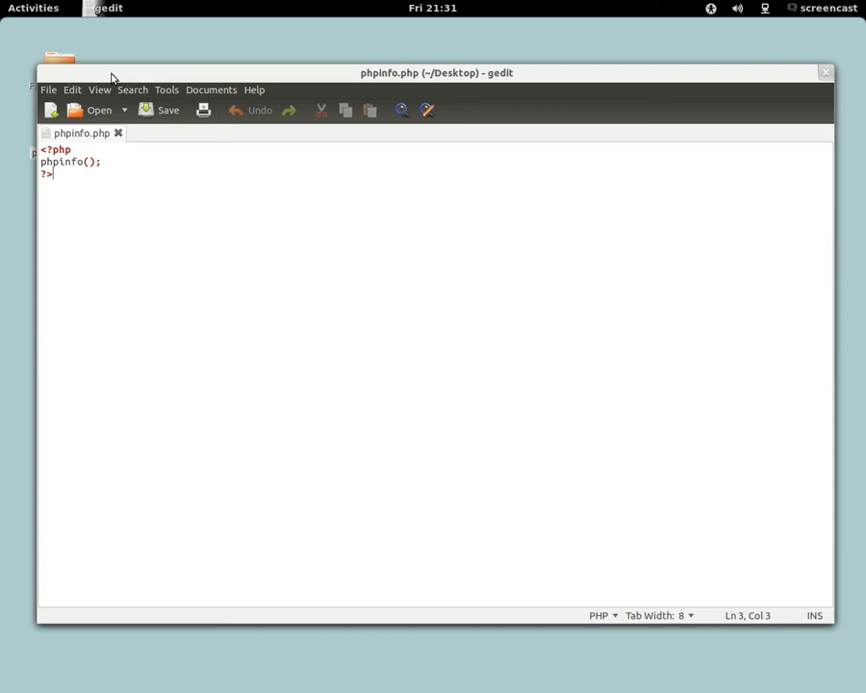
{"action": "left_click_drag", "start_coordinate": [436, 72], "coordinate": [505, 64]}
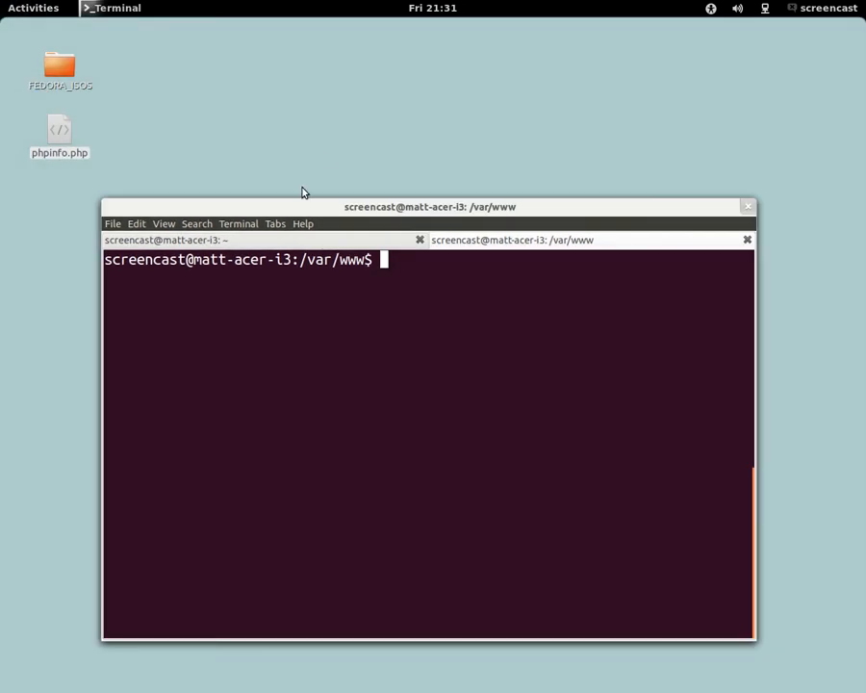
{"action": "mouse_move", "coordinate": [449, 292]}
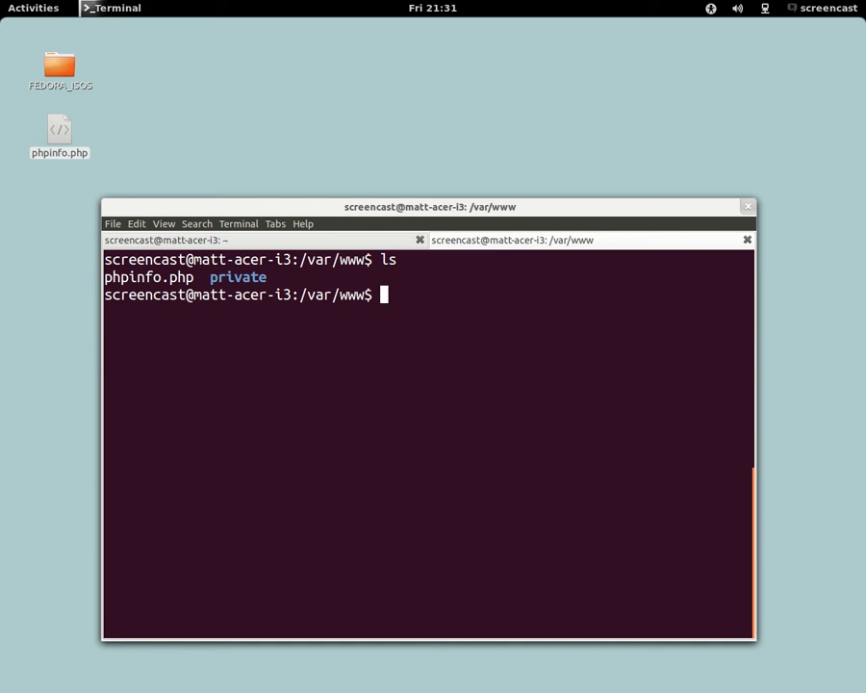
{"action": "type", "text": "sudo"}
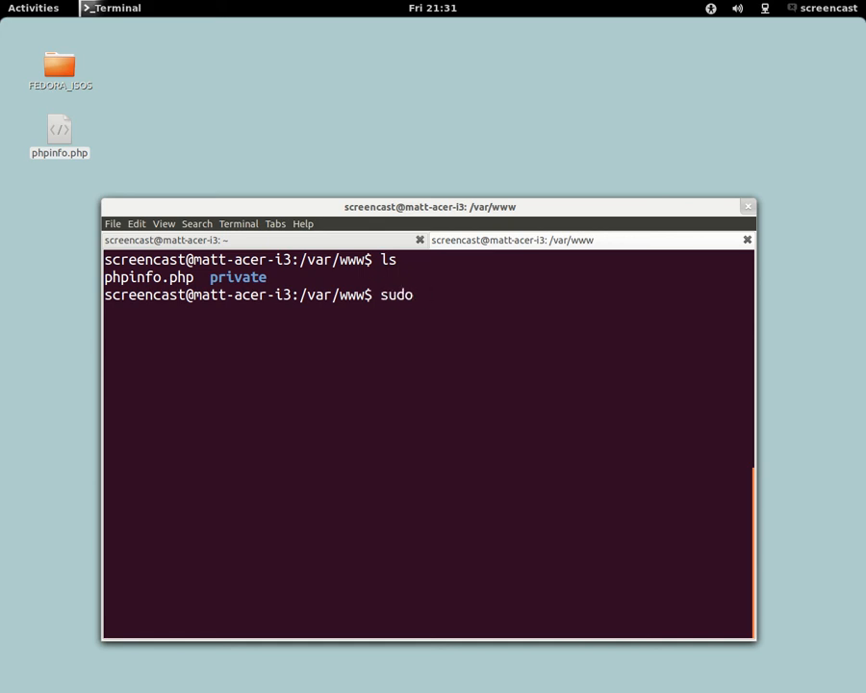
{"action": "type", "text": "rm p"}
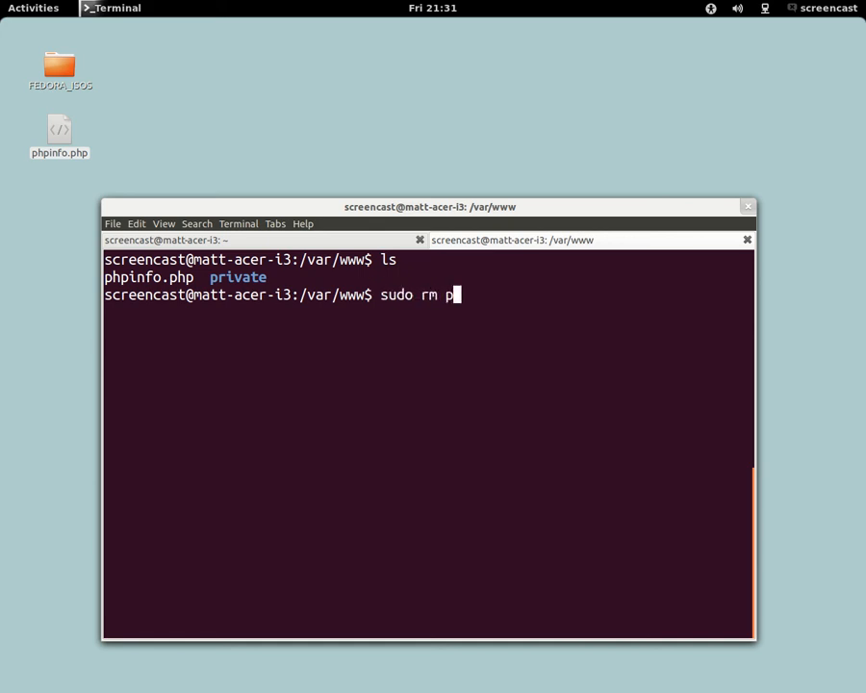
{"action": "type", "text": "hpinfo.php"}
{"action": "type", "text": "ls"}
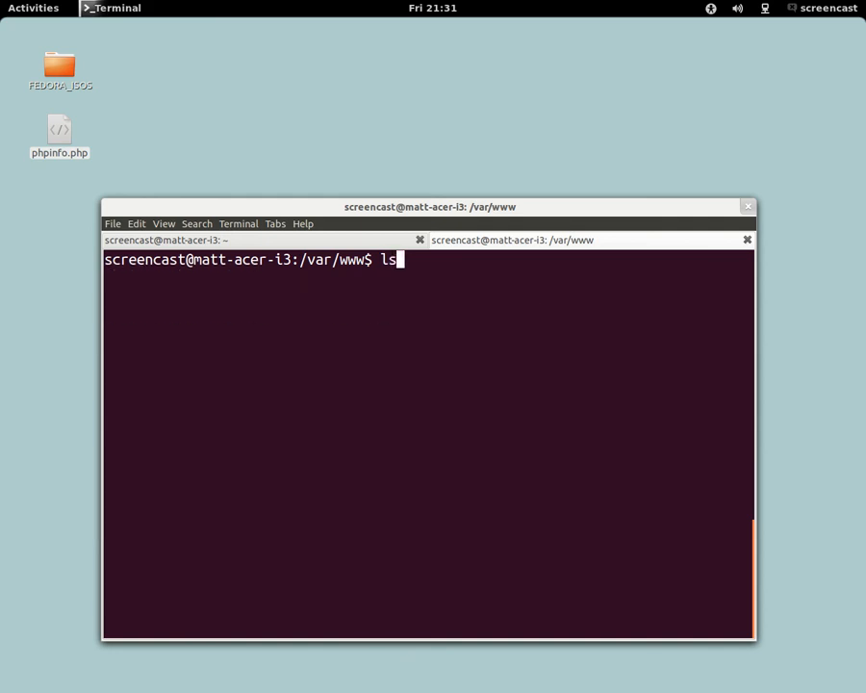
Step: List /var/www, then copy ~/Desktop/phpinfo.php into it with sudo
{"action": "key", "text": "Return"}
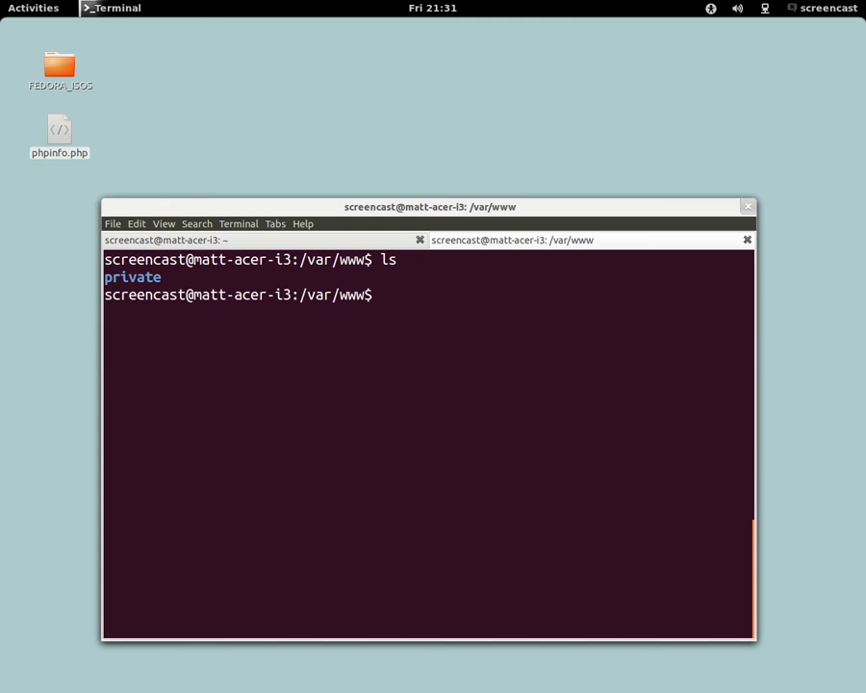
{"action": "type", "text": "sud"}
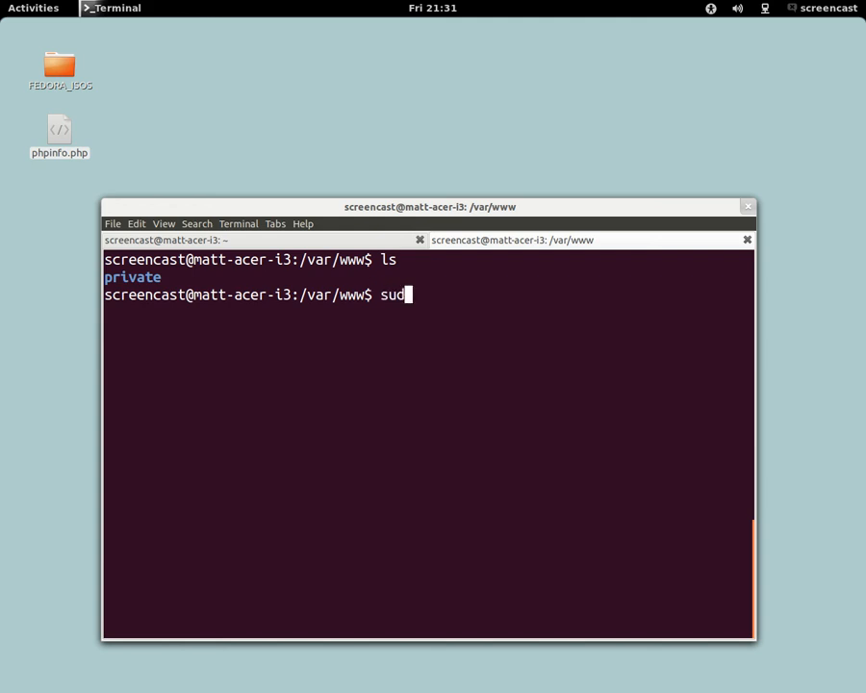
{"action": "type", "text": "o cp"}
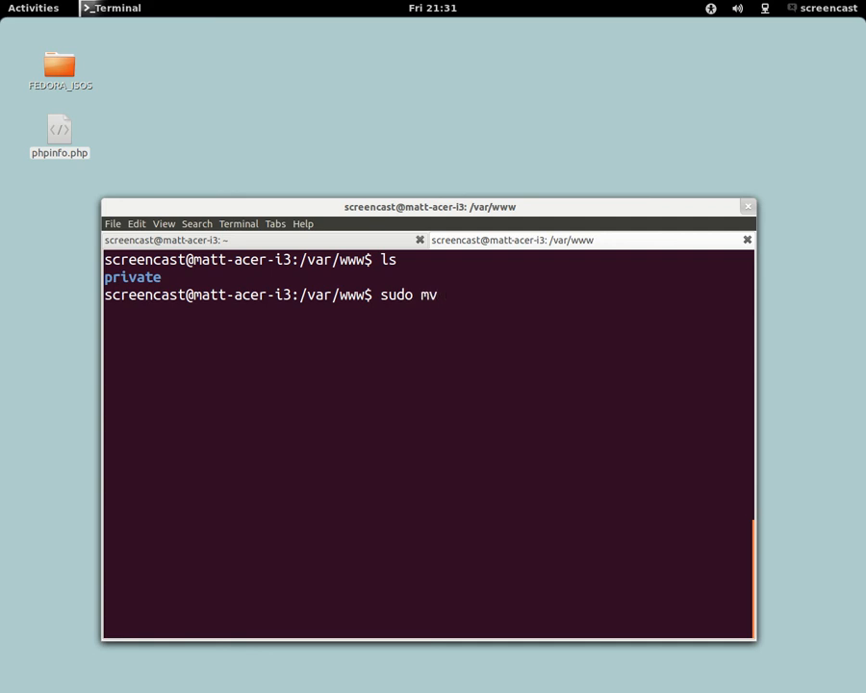
{"action": "type", "text": "~/D"}
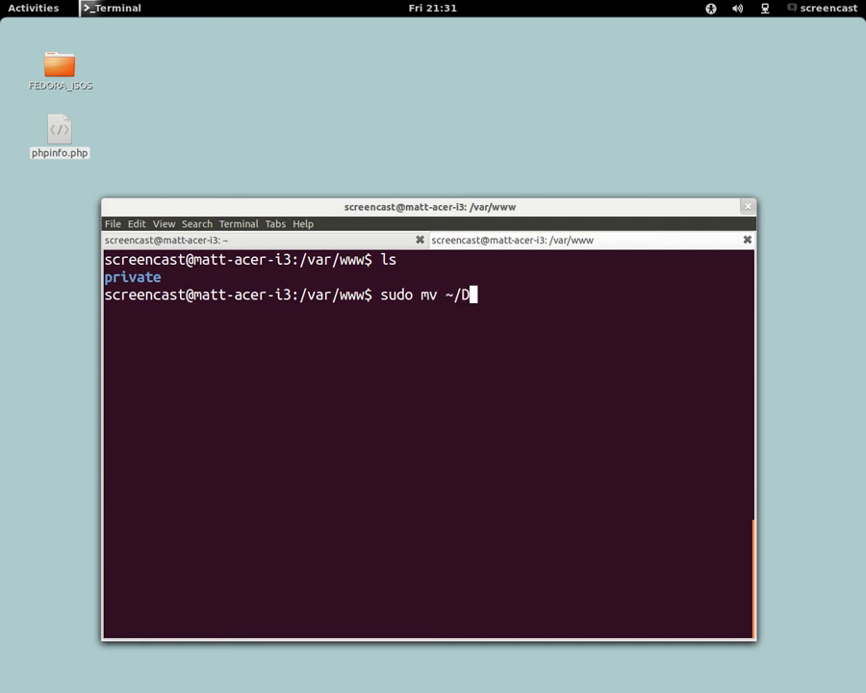
{"action": "type", "text": "esktop/"}
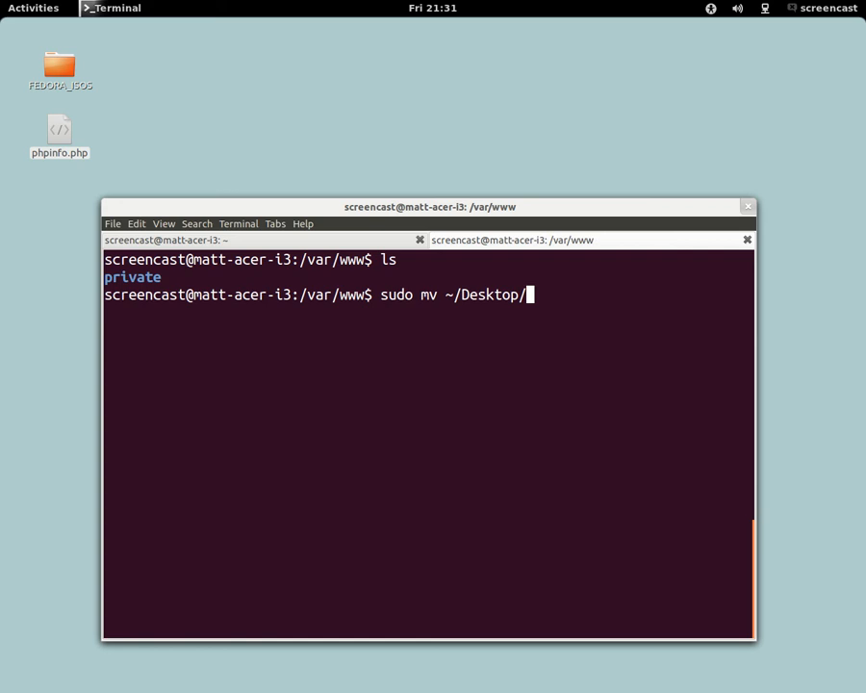
{"action": "type", "text": "phpinfo.php"}
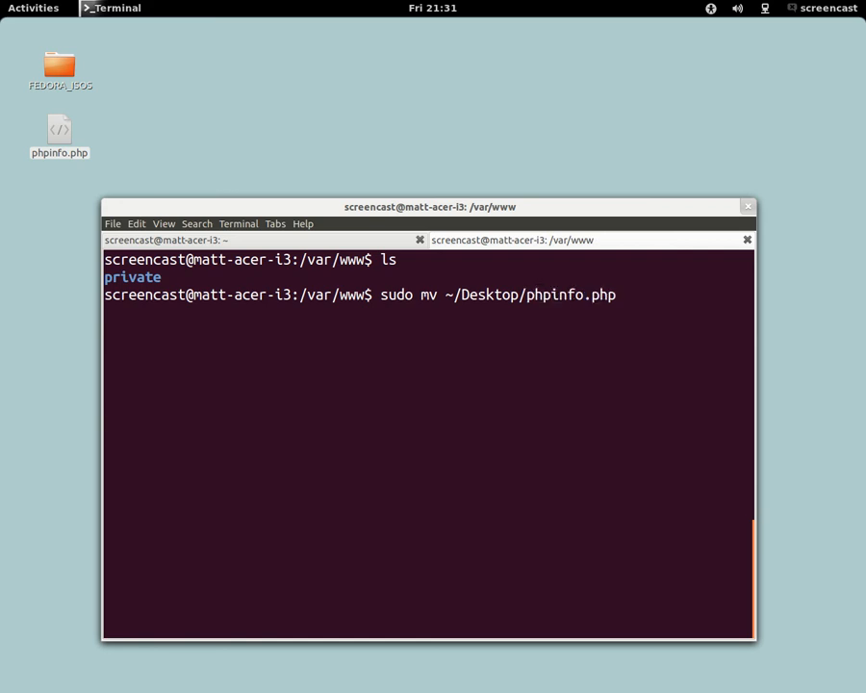
{"action": "key", "text": "Return"}
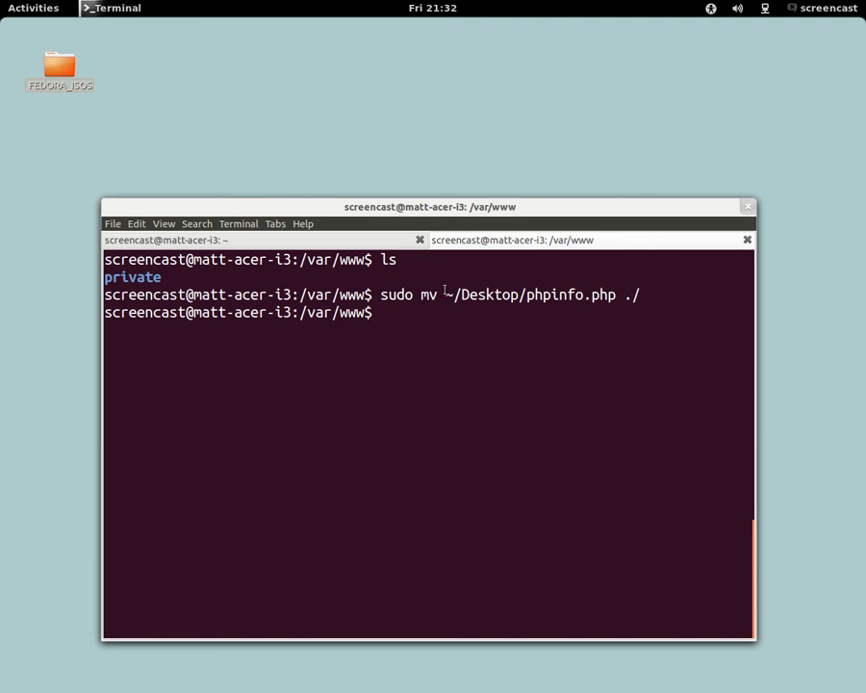
Step: List /var/www again to confirm phpinfo.php arrived, then switch to Firefox
{"action": "key", "text": "Return"}
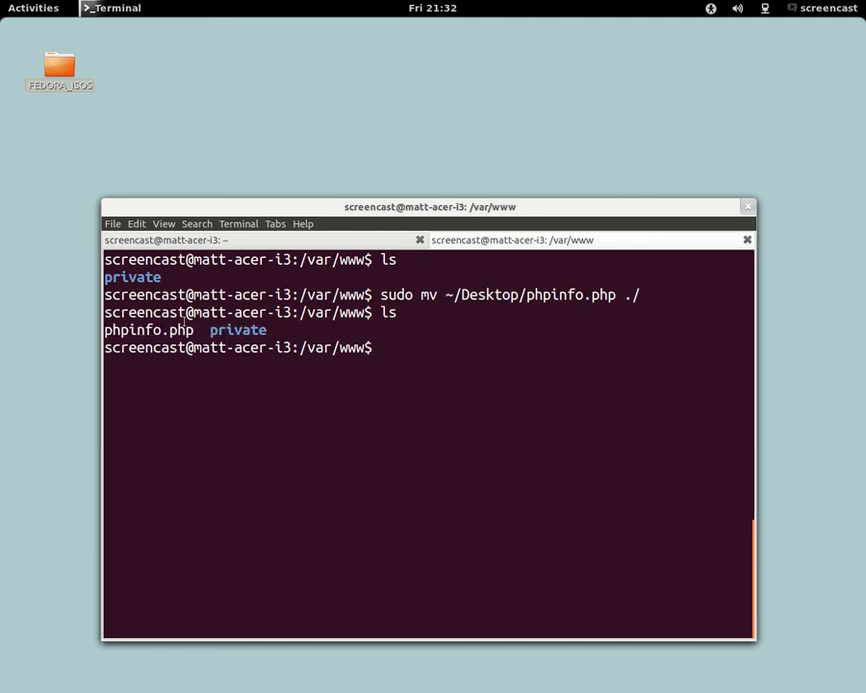
{"action": "left_click", "coordinate": [32, 8]}
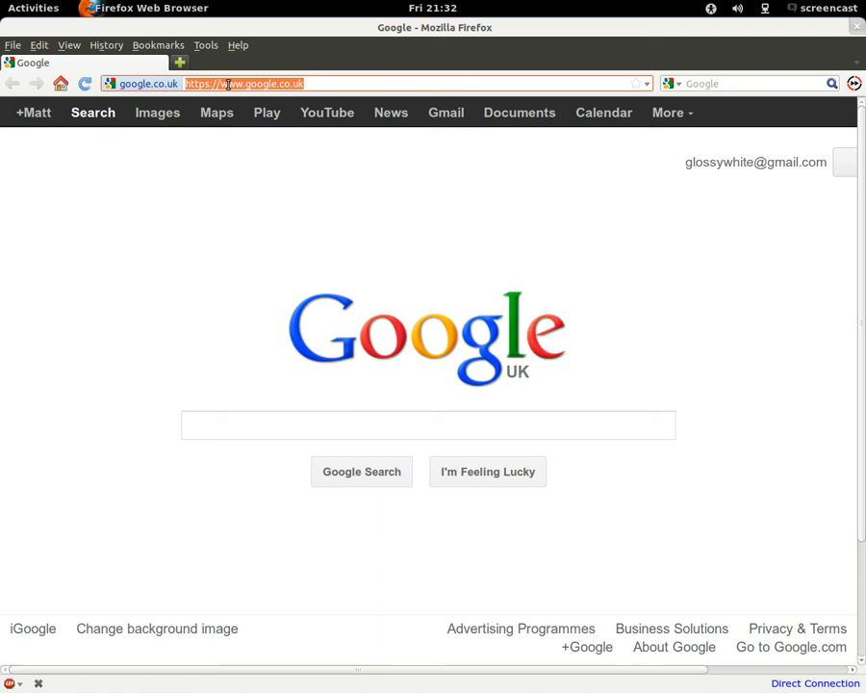
Step: Begin entering the localhost address in Firefox's address bar
{"action": "type", "text": "localhost/phpinfo.php"}
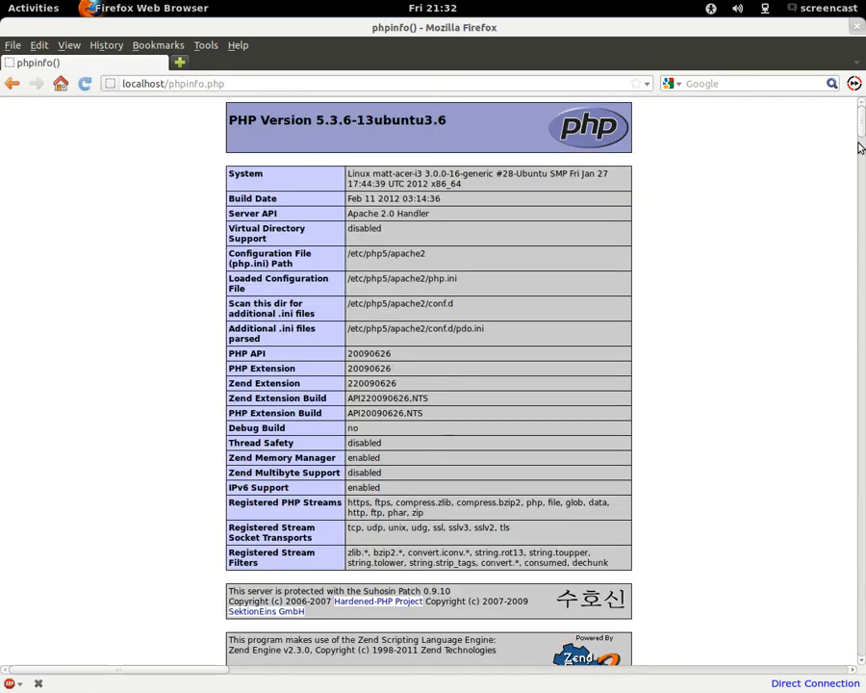
Step: Browse down through the phpinfo configuration tables and back up toward the top
{"action": "scroll", "scroll_direction": "down", "scroll_amount": 3}
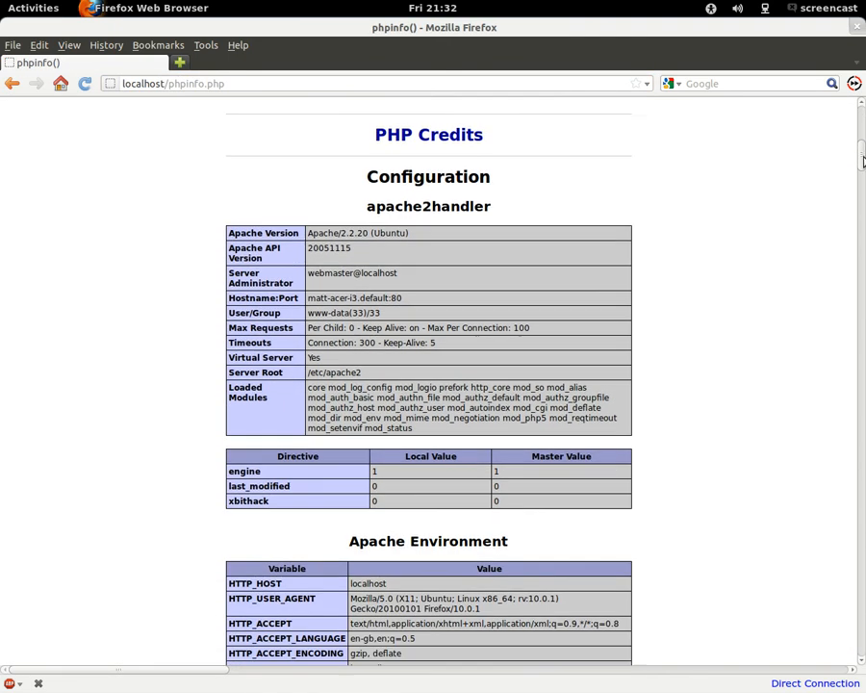
{"action": "scroll", "scroll_direction": "down", "scroll_amount": 3}
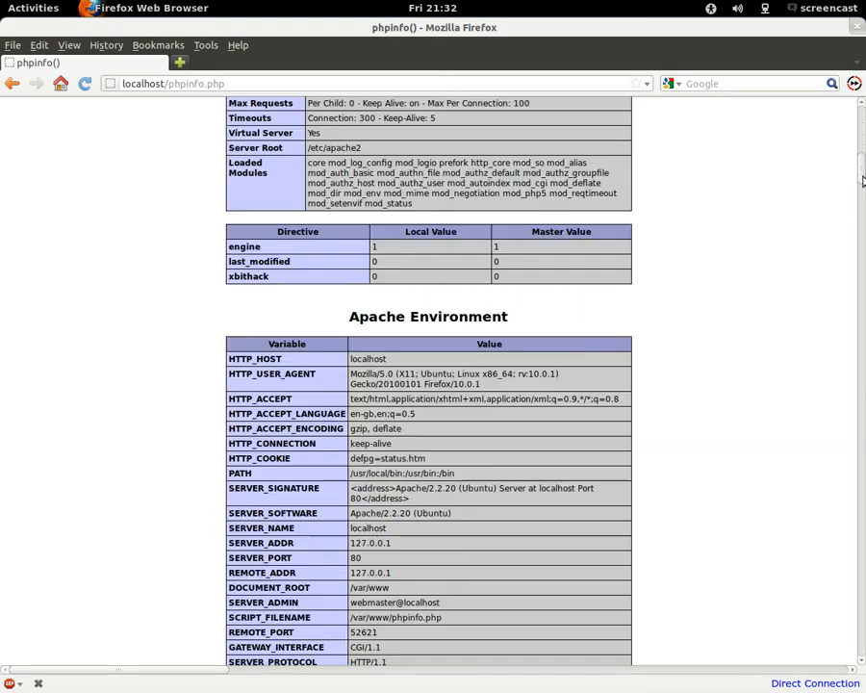
{"action": "scroll", "scroll_direction": "down", "scroll_amount": 3}
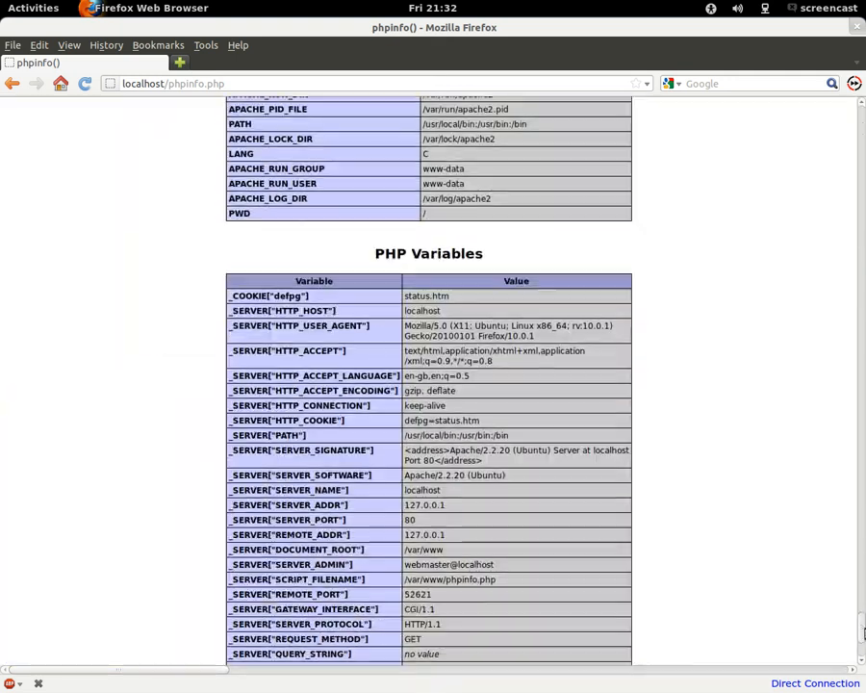
{"action": "scroll", "scroll_direction": "up", "scroll_amount": 3}
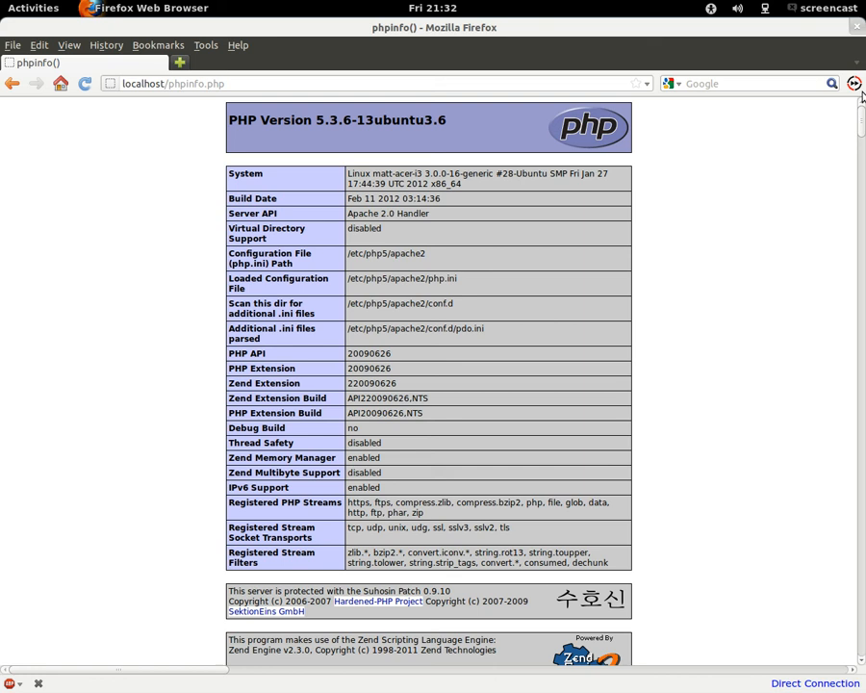